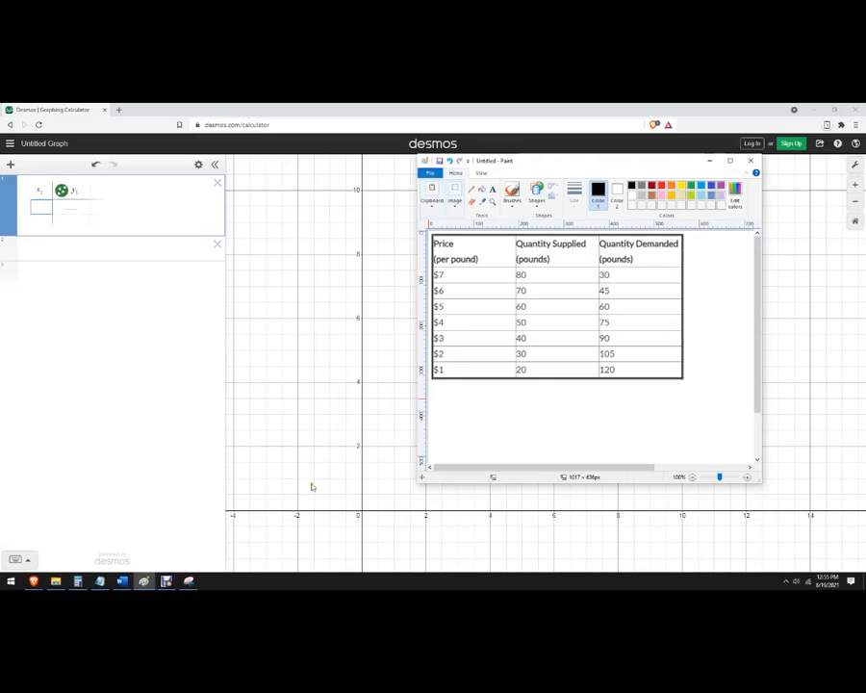
mouse_move(315, 480)
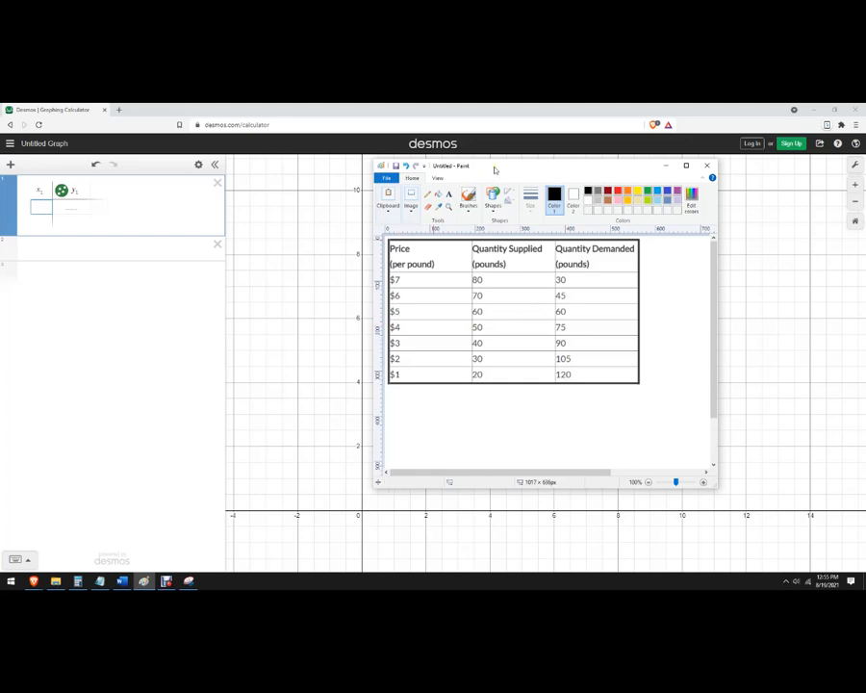
mouse_move(468, 287)
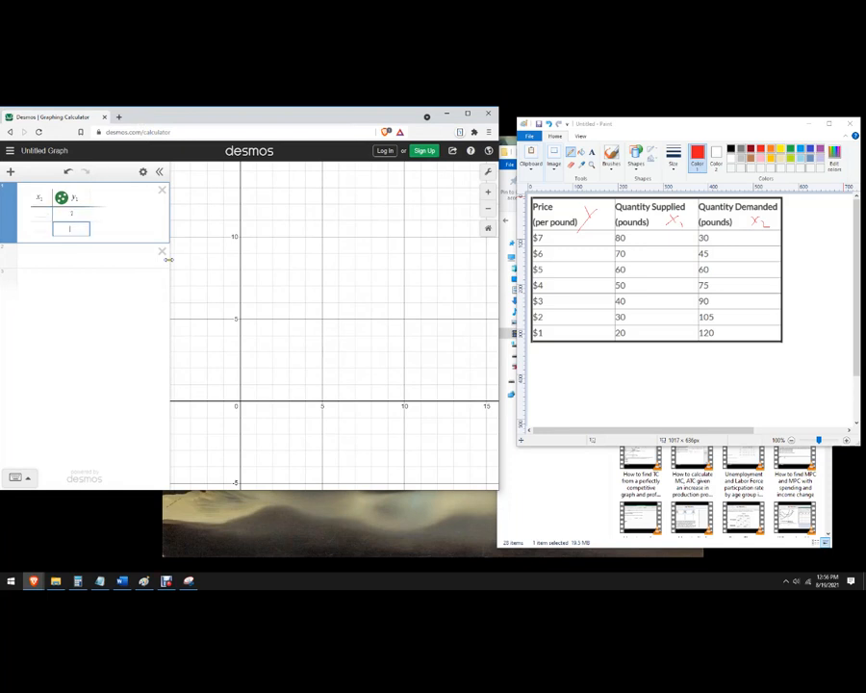
Enter supply quantities 80 down to 10 against prices 7 down to 0 in table x1/y1
type("80")
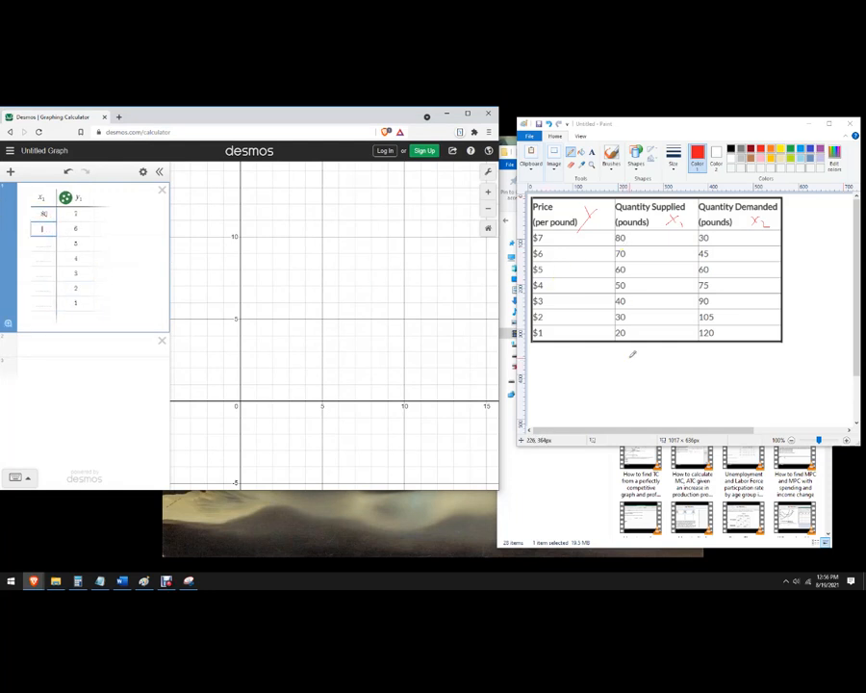
type("60")
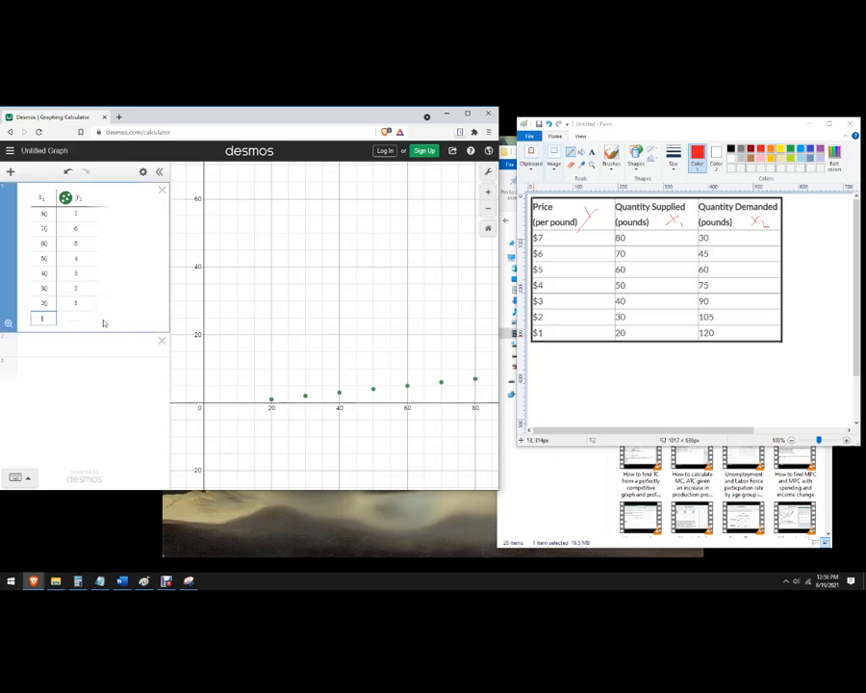
type("0")
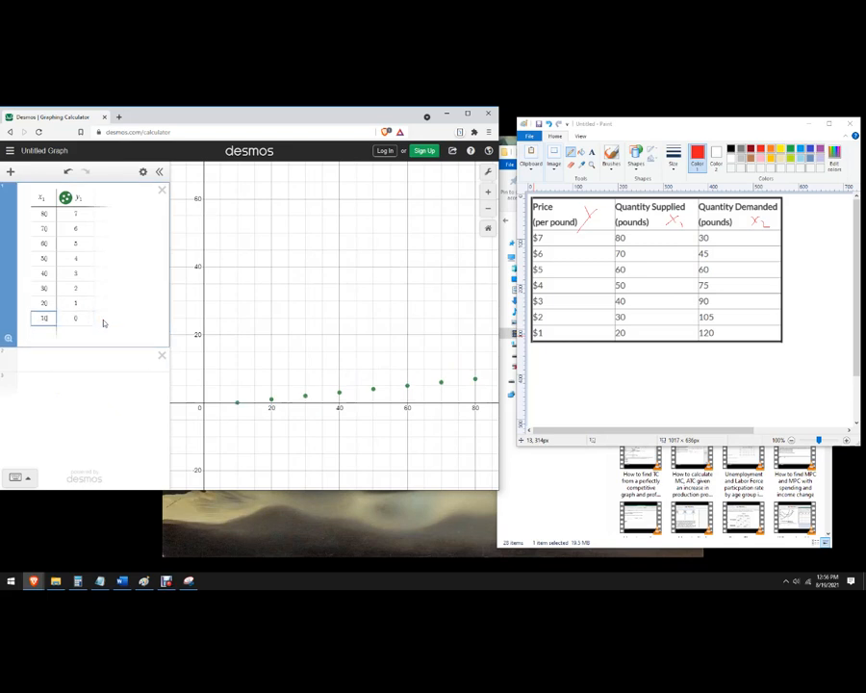
mouse_move(271, 411)
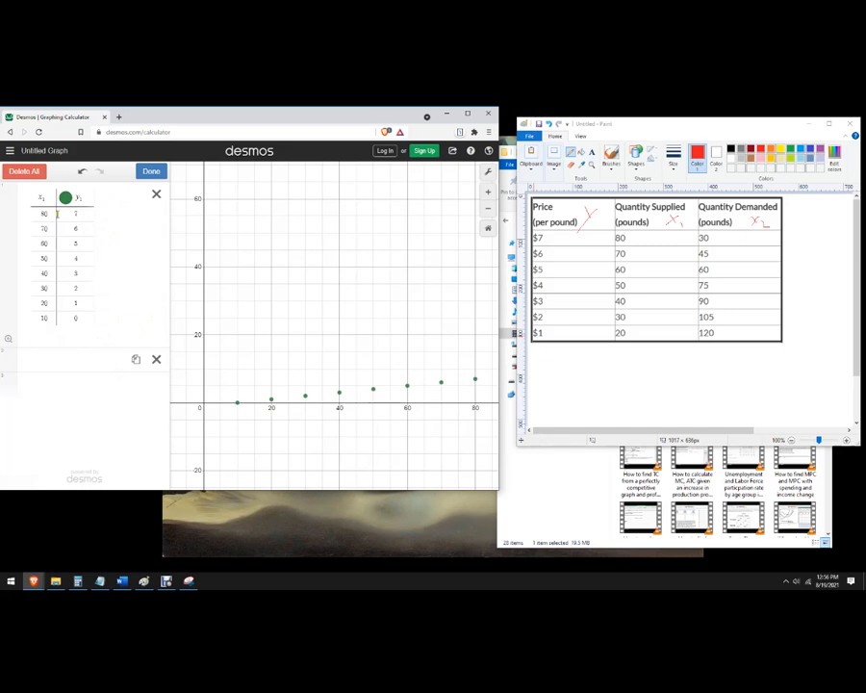
Turn on Lines for the y1 column to join the supply points
left_click(65, 197)
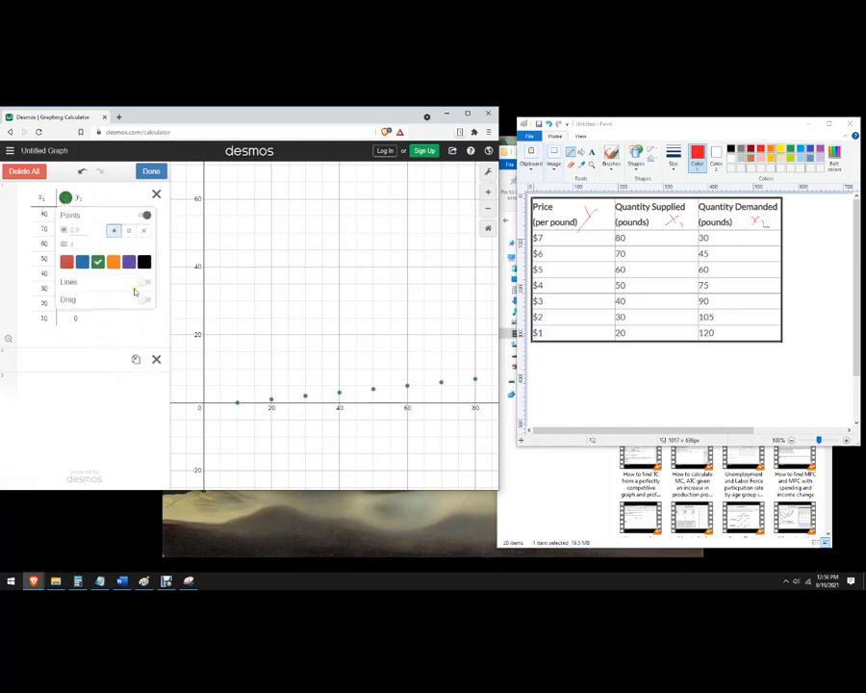
left_click(145, 282)
type("4")
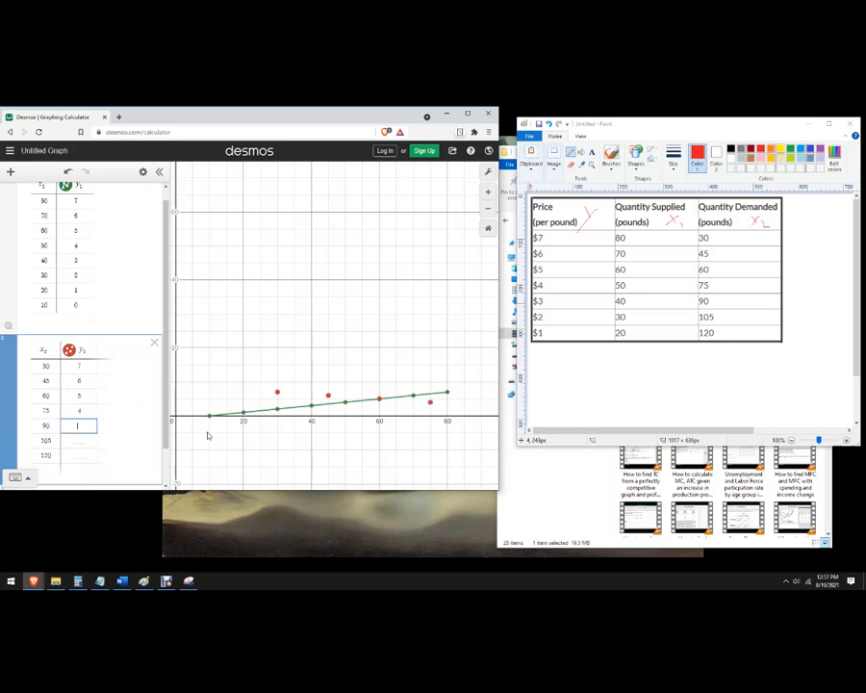
Fill the demand table x2/y2, e.g. quantities 90, 105, 120 at prices 3, 2, 1
type("3")
left_click(78, 455)
type("1")
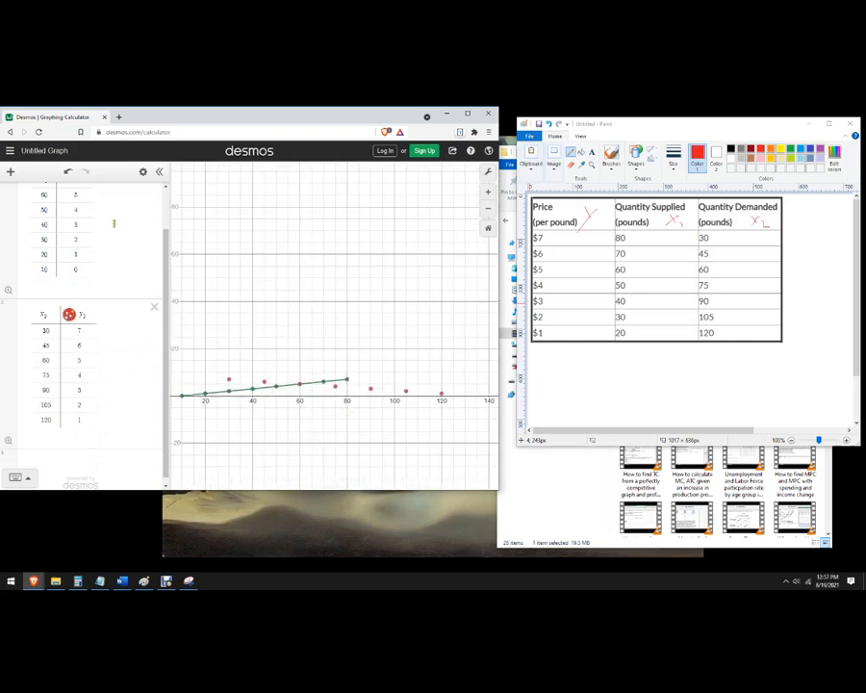
Turn on Lines for the y2 column and colour the demand line orange
left_click(69, 314)
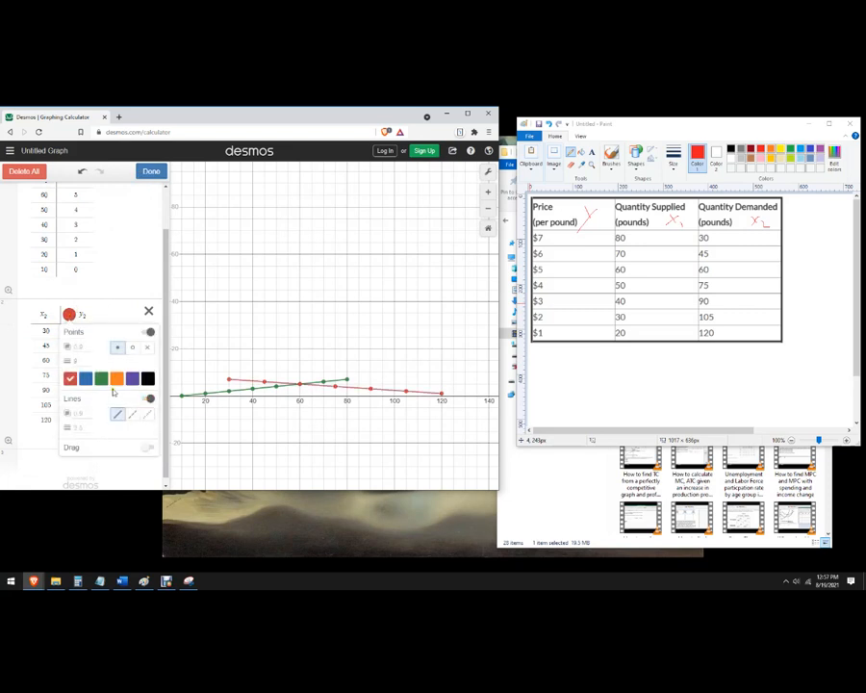
left_click(116, 377)
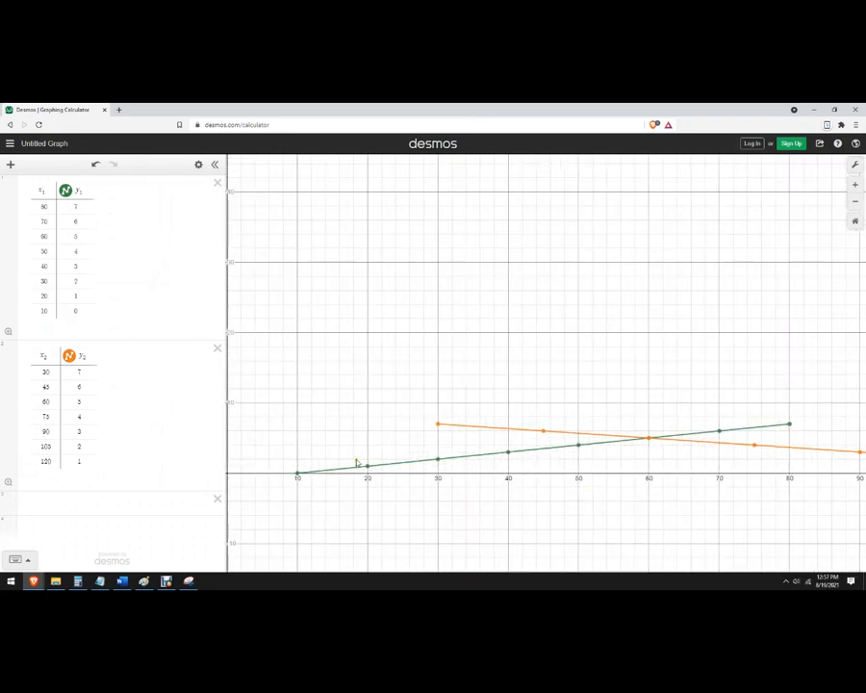
Use the taskbar to enlarge the graph around the crossing at quantity 60
left_click(165, 580)
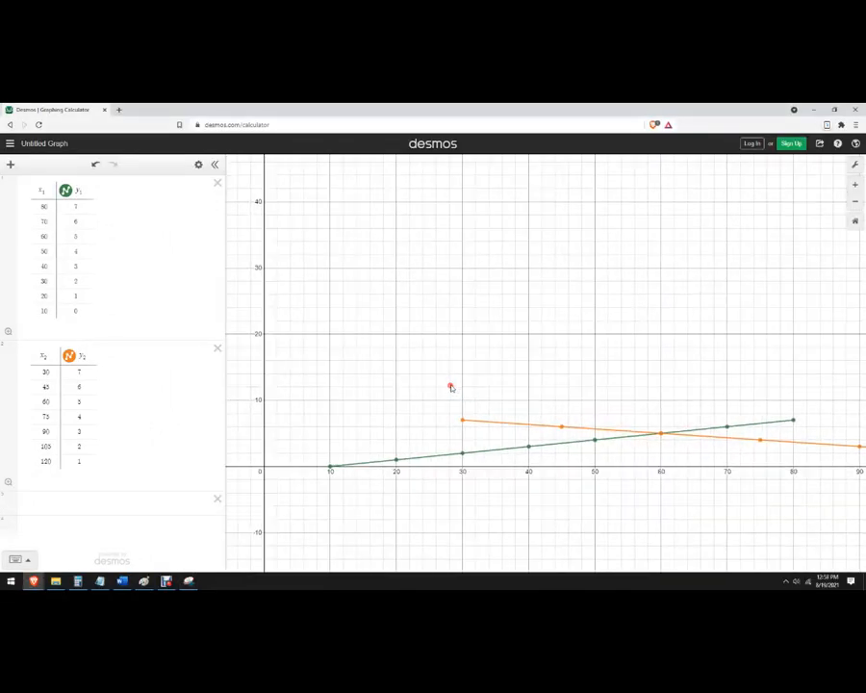
left_click(187, 580)
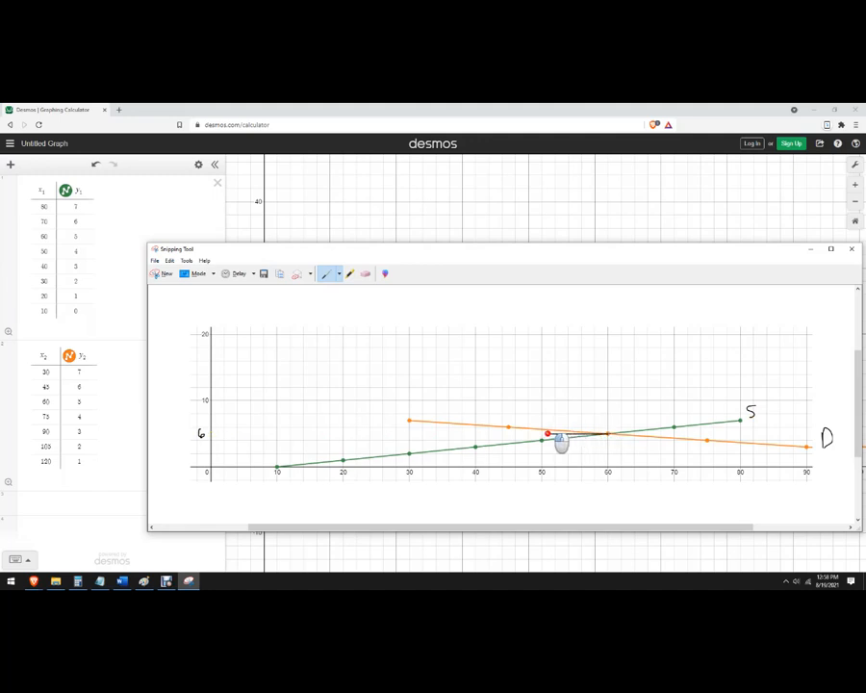
Outline the consumer surplus region, draw an arrow to it, and start writing ½(30
left_click_drag(549, 434, 448, 432)
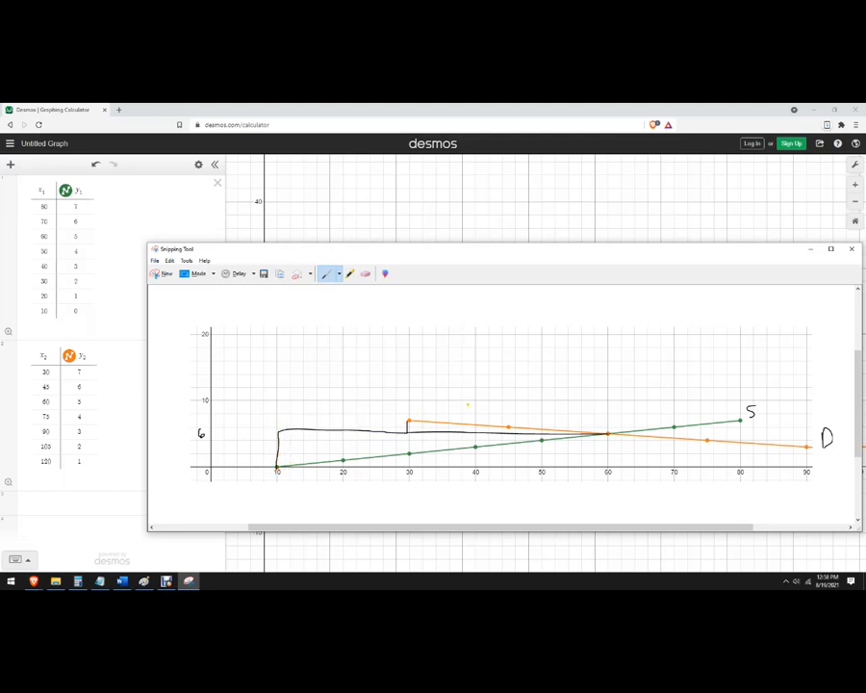
left_click_drag(496, 249, 404, 216)
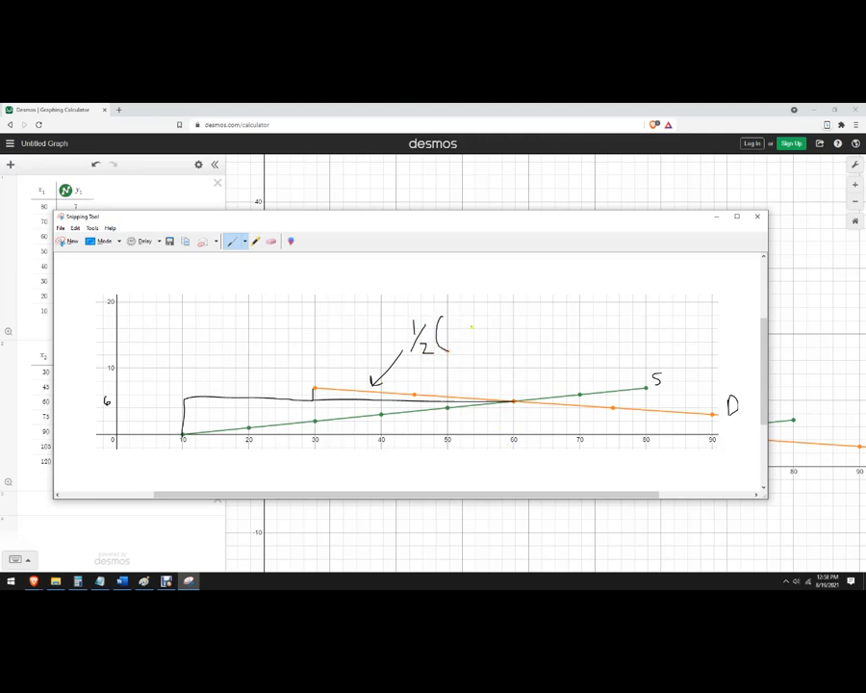
left_click_drag(452, 332, 471, 342)
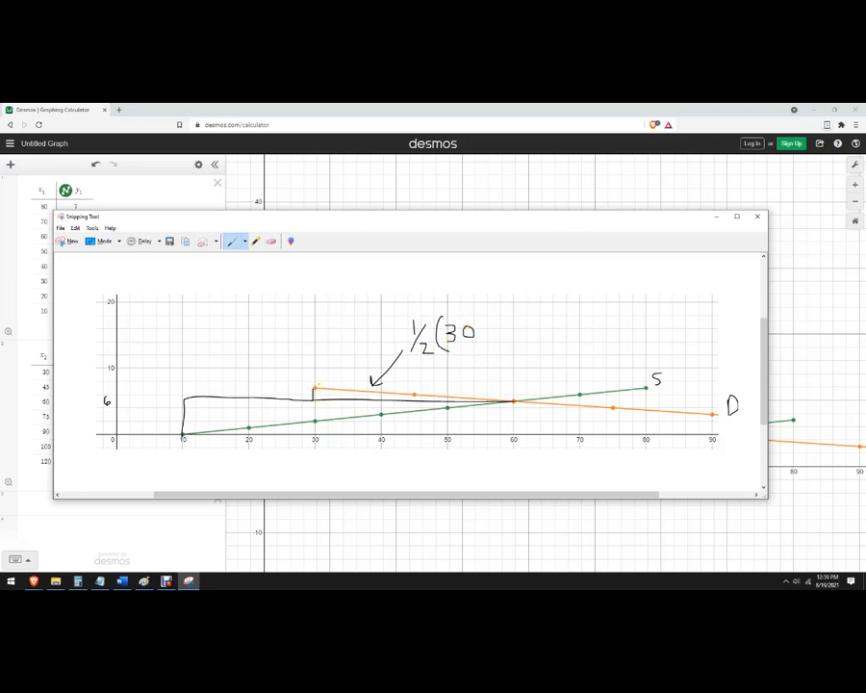
mouse_move(293, 223)
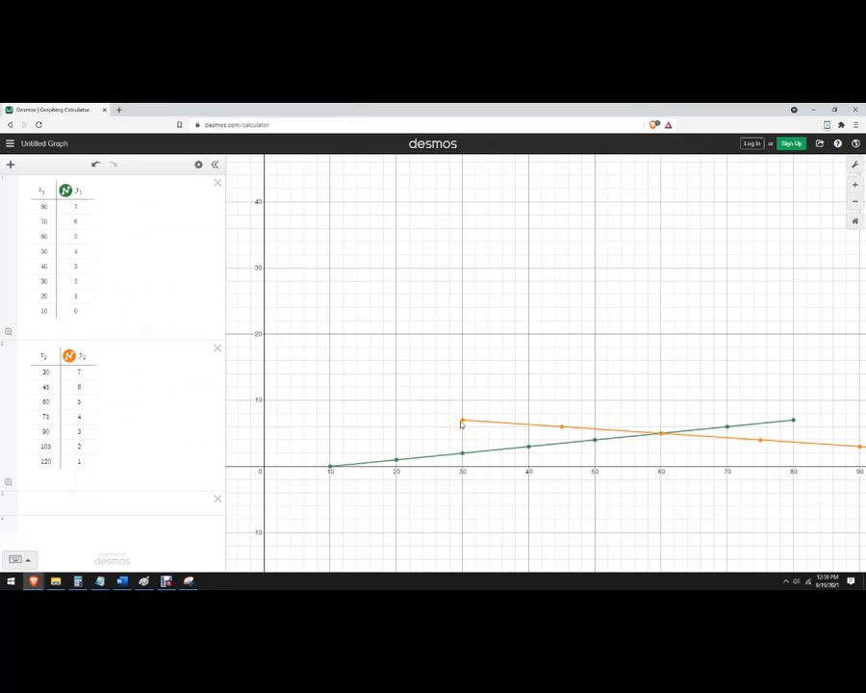
mouse_move(460, 423)
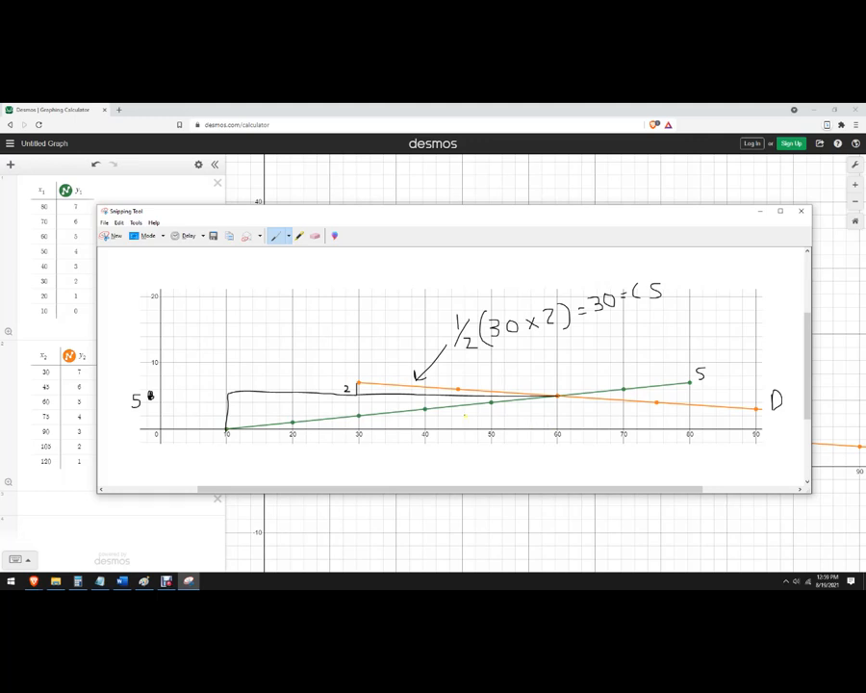
Outline the producer surplus region below the price line
left_click_drag(394, 402, 547, 364)
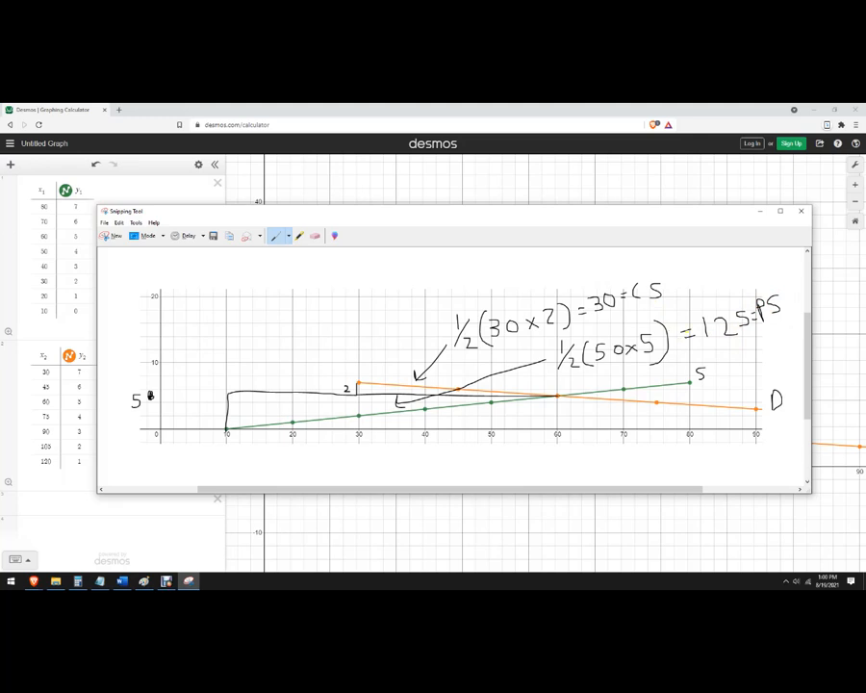
Bring Paint's price and quantity table back up from the taskbar
left_click(143, 580)
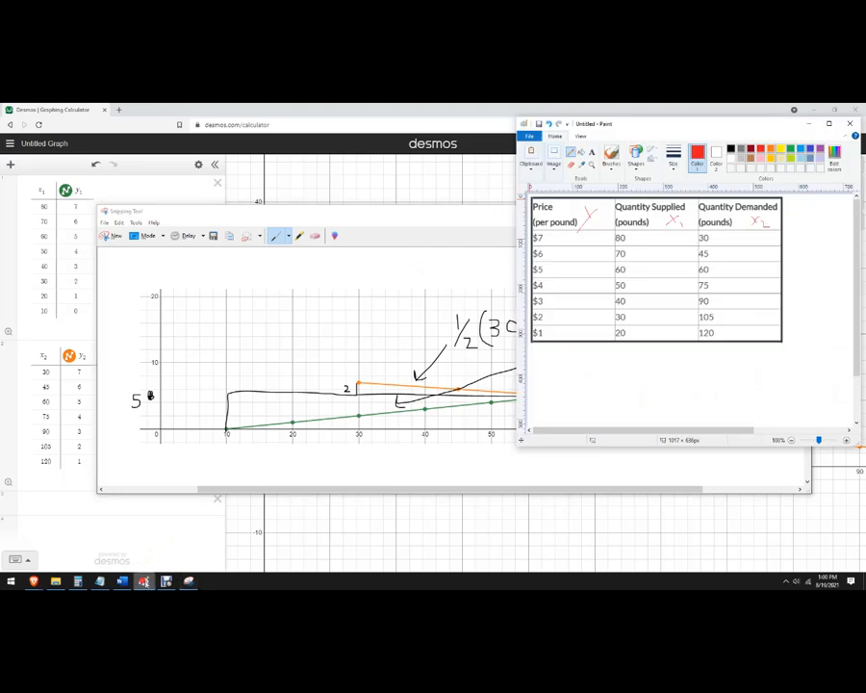